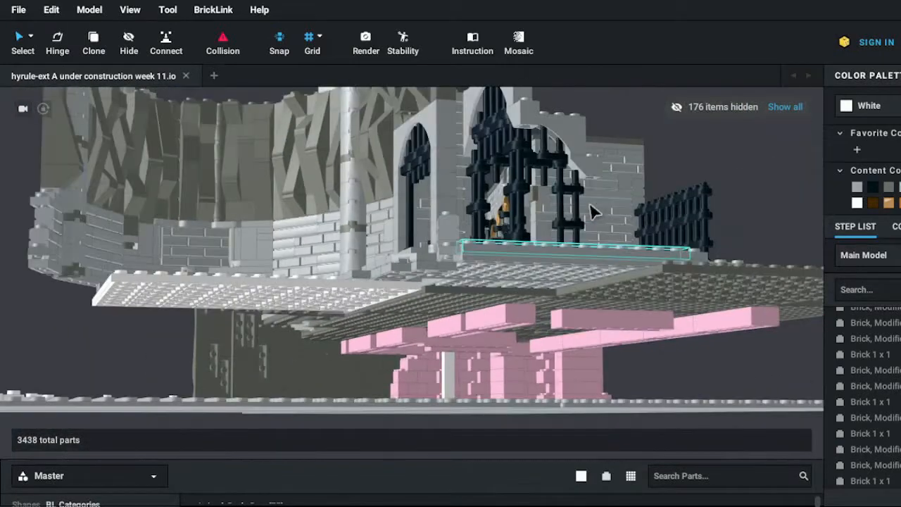
Step: Orbit around the castle lockup to inspect the cell block and its black-barred gates
{"action": "left_click_drag", "start_coordinate": [591, 212], "coordinate": [542, 254]}
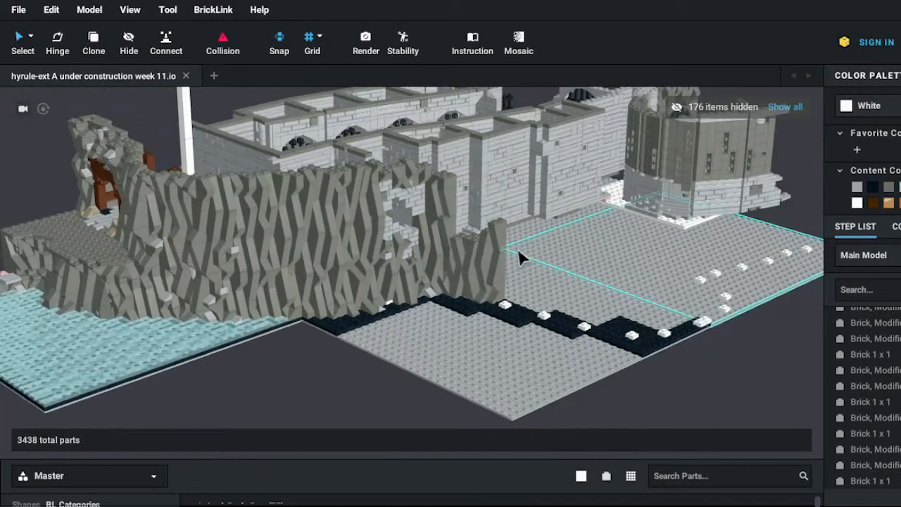
{"action": "left_click_drag", "start_coordinate": [521, 257], "coordinate": [437, 271]}
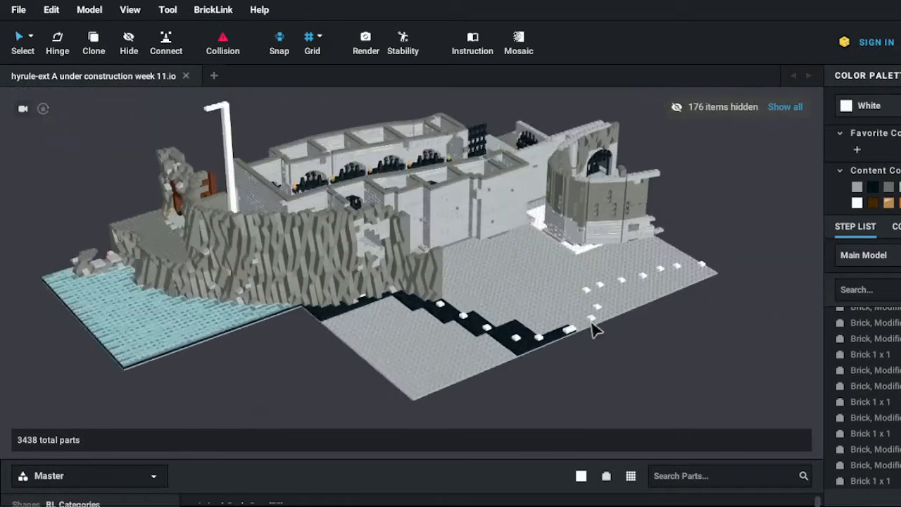
{"action": "left_click_drag", "start_coordinate": [595, 331], "coordinate": [623, 225]}
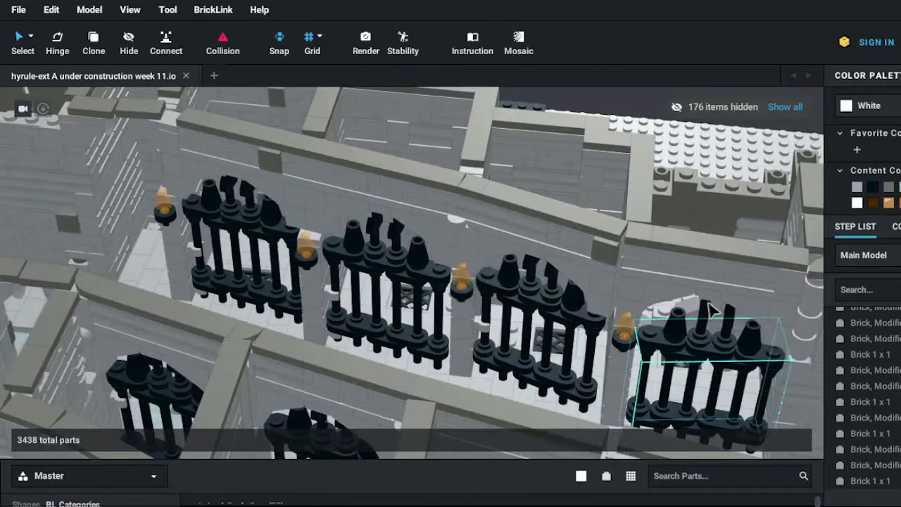
{"action": "left_click_drag", "start_coordinate": [711, 307], "coordinate": [391, 257]}
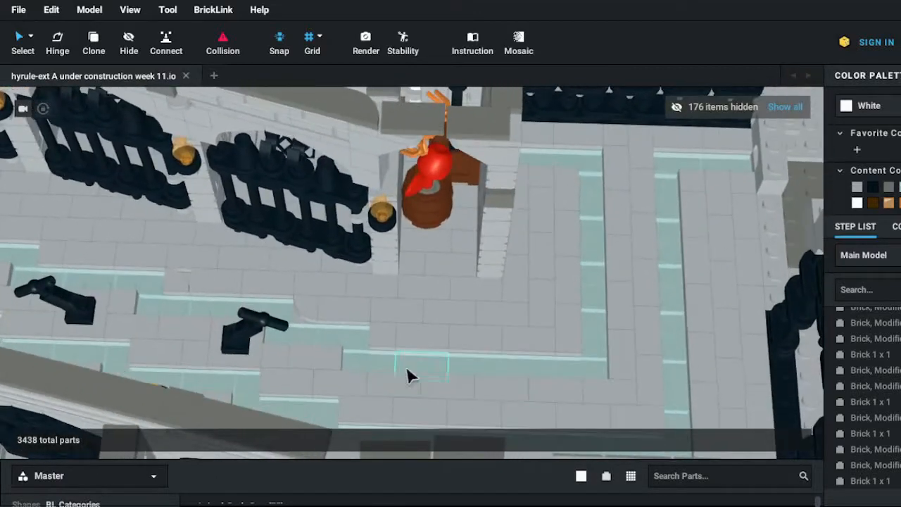
{"action": "mouse_move", "coordinate": [602, 343]}
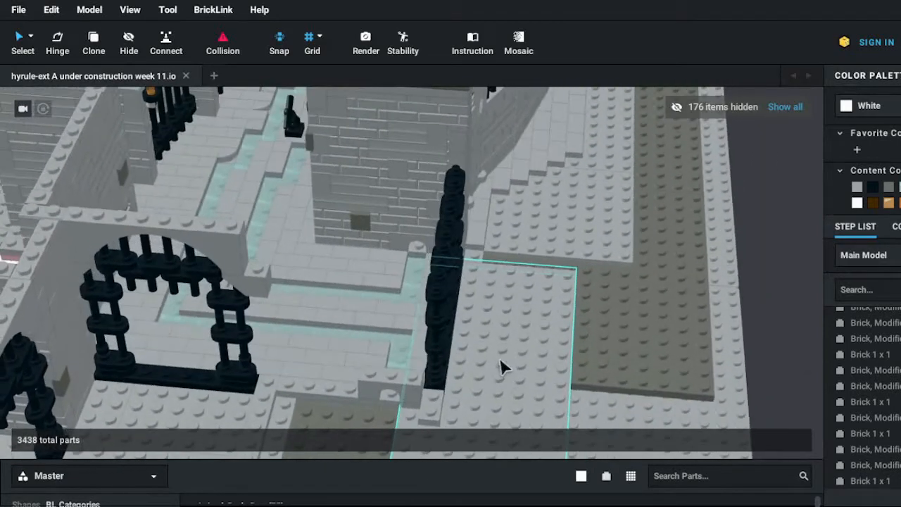
{"action": "left_click_drag", "start_coordinate": [503, 365], "coordinate": [457, 364]}
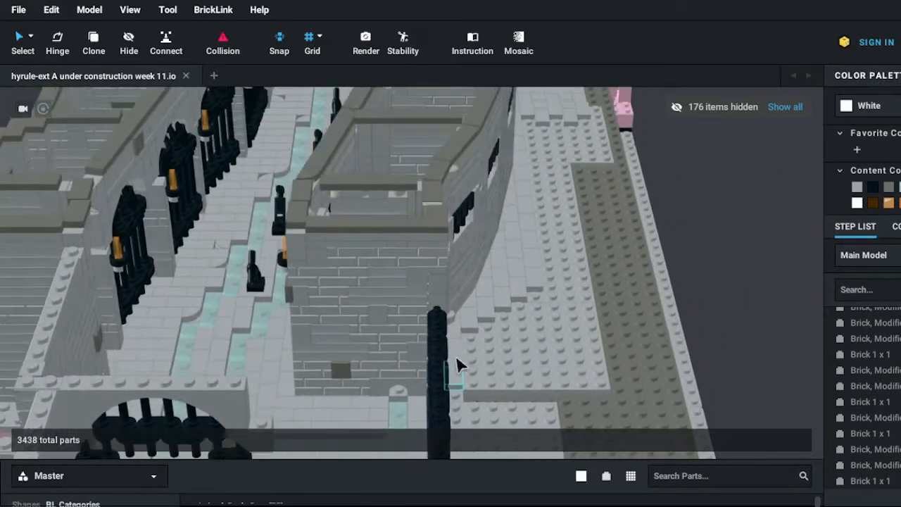
{"action": "left_click_drag", "start_coordinate": [457, 365], "coordinate": [493, 289]}
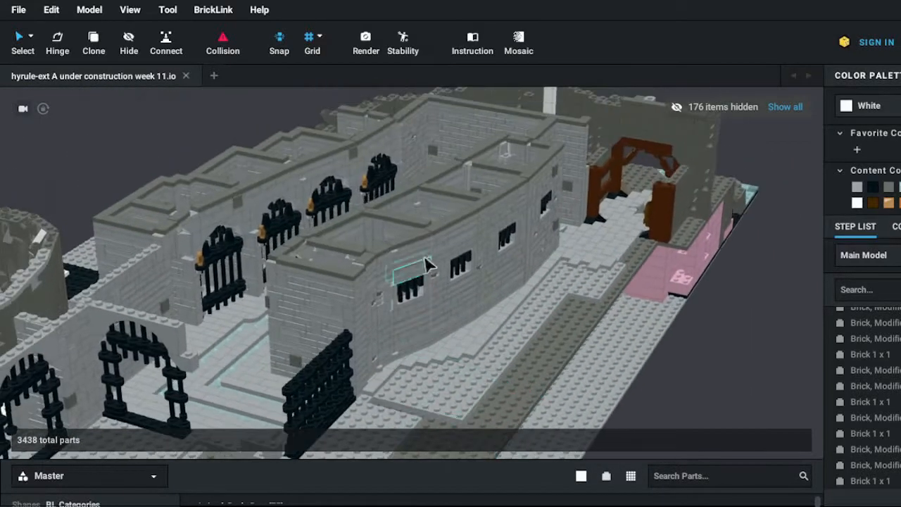
{"action": "left_click_drag", "start_coordinate": [429, 266], "coordinate": [411, 236]}
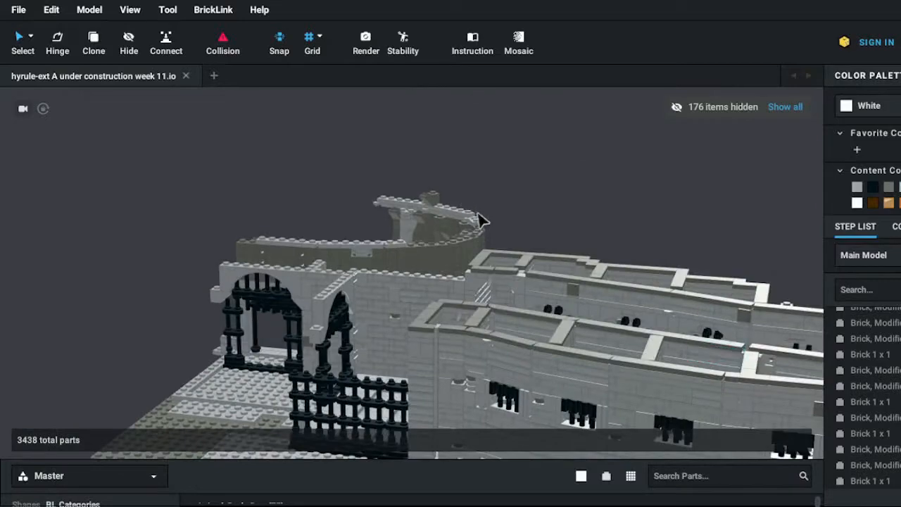
{"action": "left_click_drag", "start_coordinate": [482, 219], "coordinate": [437, 292]}
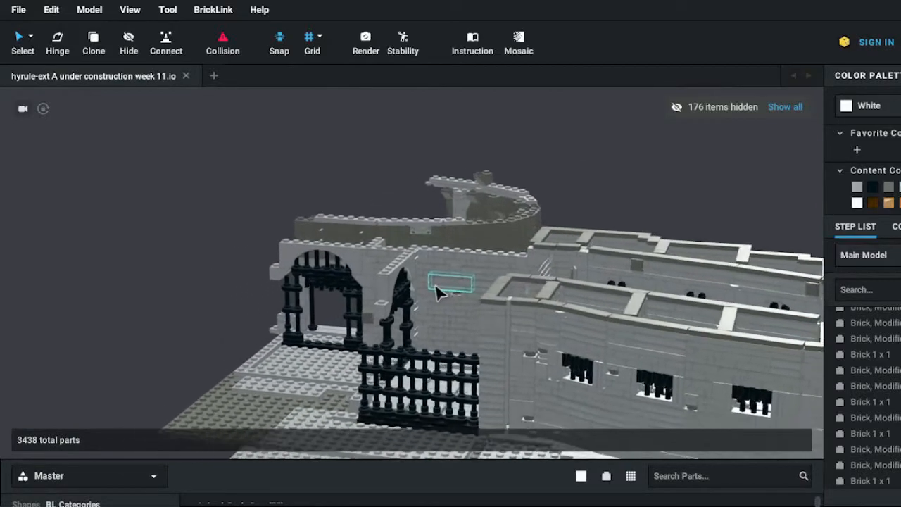
{"action": "left_click_drag", "start_coordinate": [437, 292], "coordinate": [430, 338]}
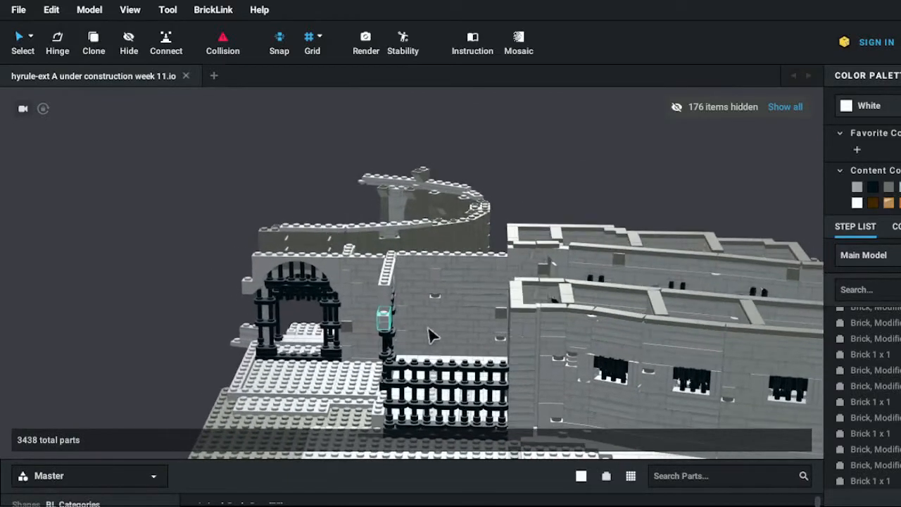
{"action": "left_click_drag", "start_coordinate": [433, 336], "coordinate": [518, 313]}
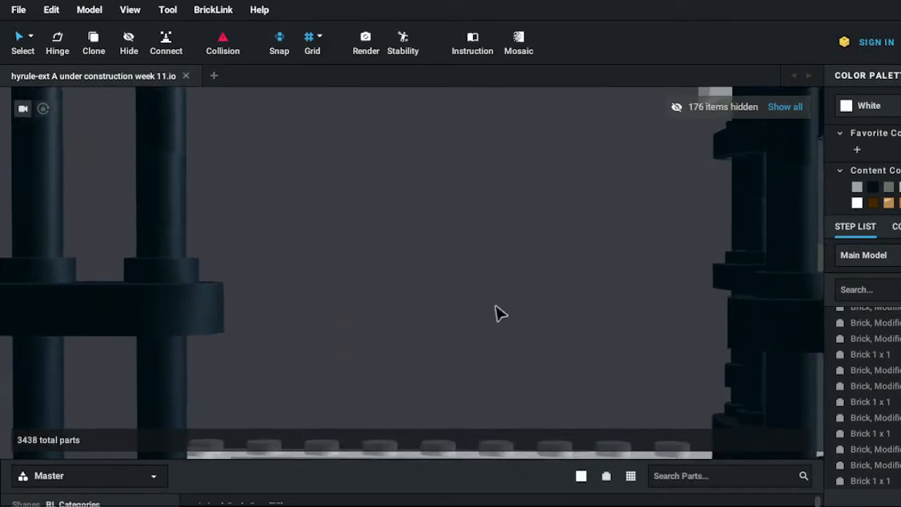
Step: Orbit around the curved Hinox room to view its hinge-plate wall from inside, above and front
{"action": "left_click_drag", "start_coordinate": [500, 313], "coordinate": [525, 391]}
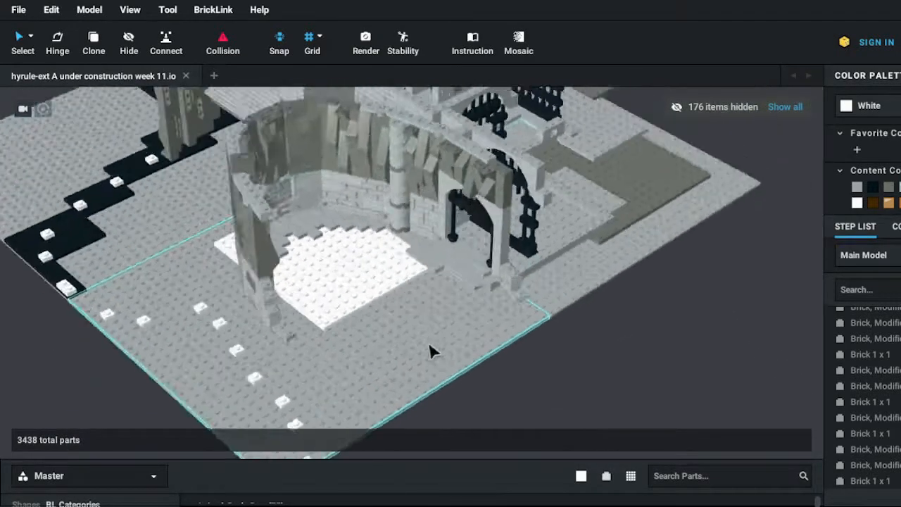
{"action": "left_click_drag", "start_coordinate": [433, 352], "coordinate": [521, 323]}
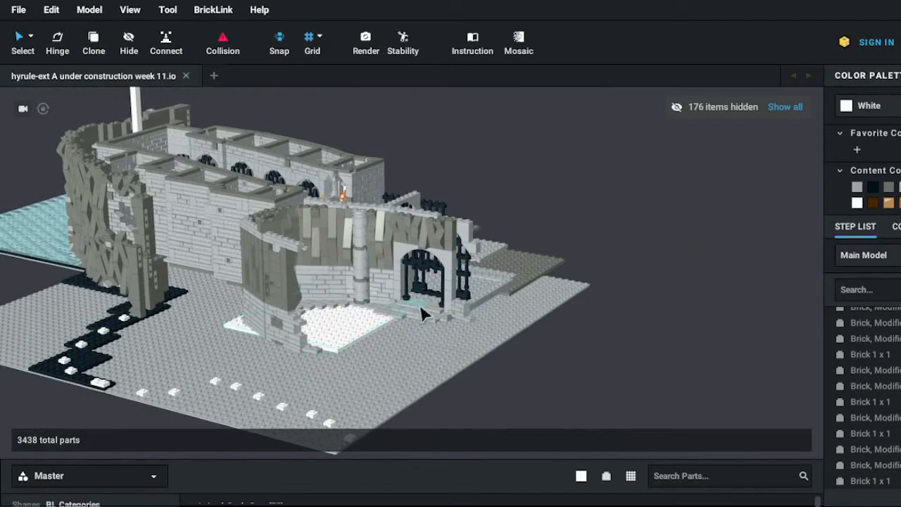
{"action": "mouse_move", "coordinate": [451, 281]}
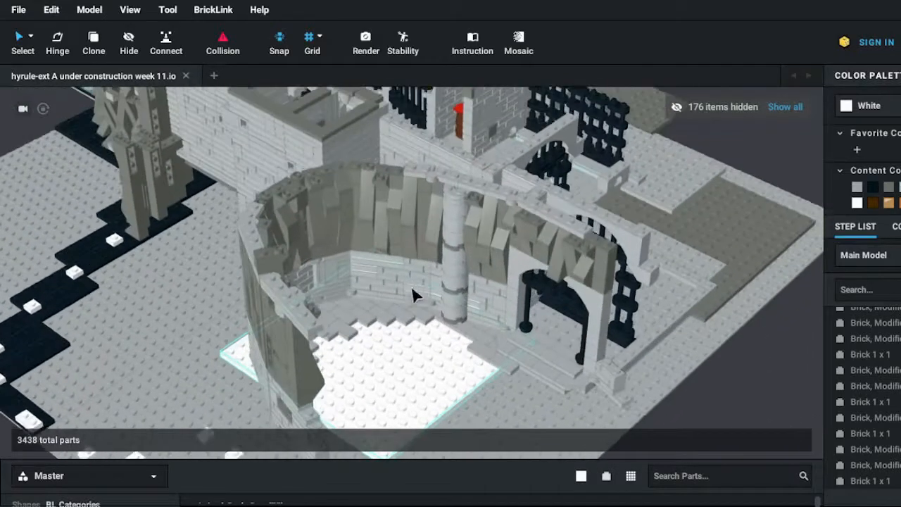
{"action": "left_click_drag", "start_coordinate": [412, 294], "coordinate": [378, 315]}
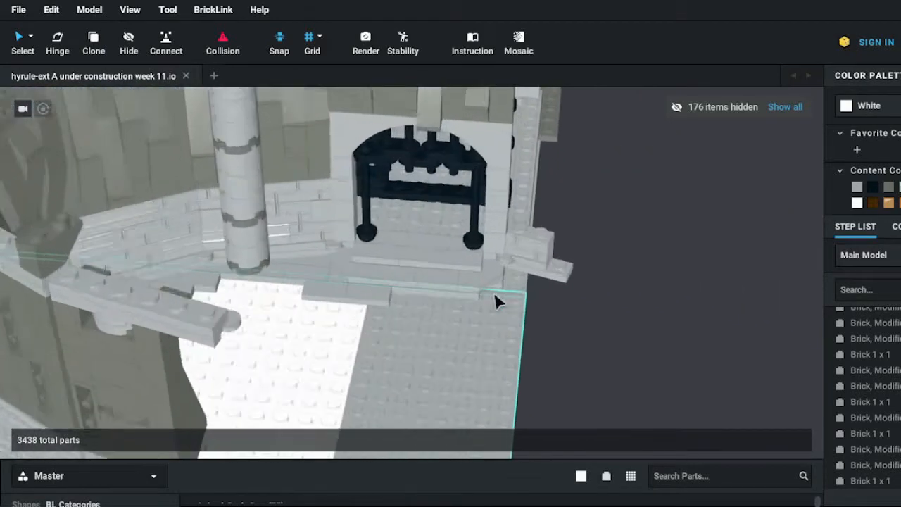
{"action": "left_click_drag", "start_coordinate": [500, 303], "coordinate": [352, 285]}
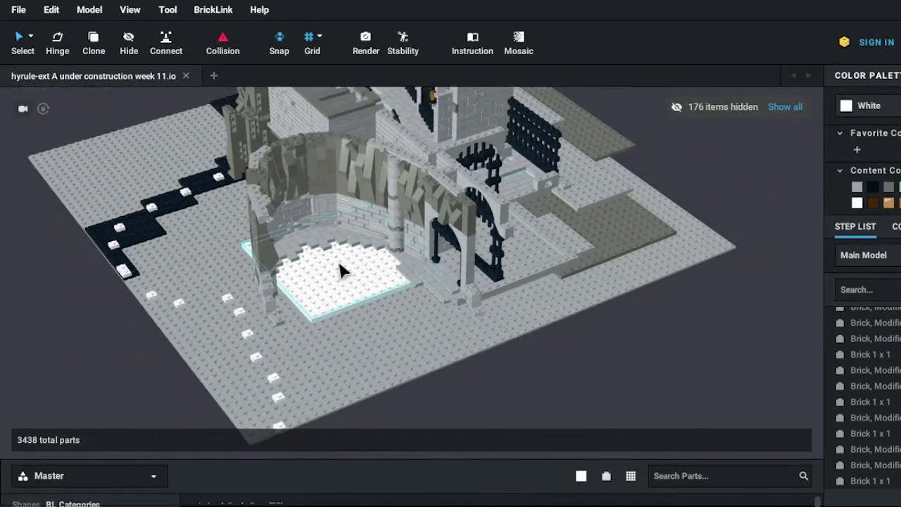
{"action": "left_click_drag", "start_coordinate": [341, 271], "coordinate": [324, 334]}
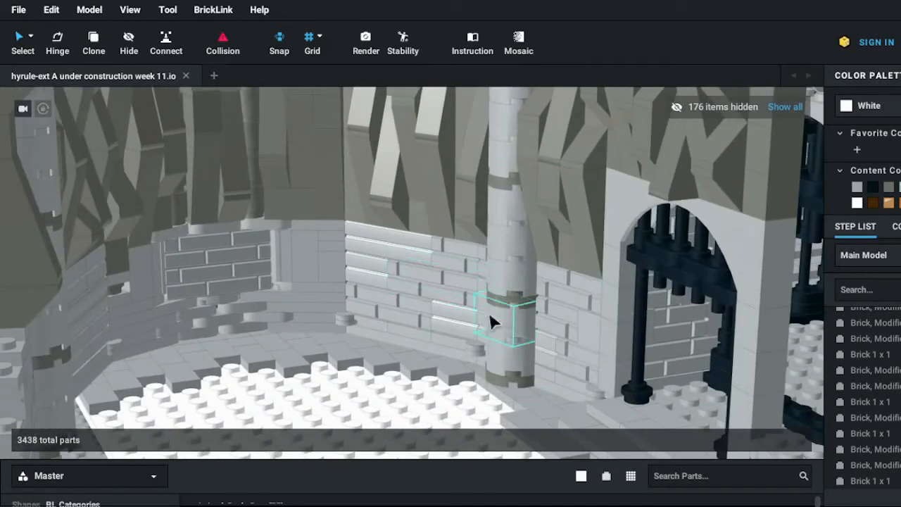
{"action": "left_click_drag", "start_coordinate": [493, 320], "coordinate": [524, 292]}
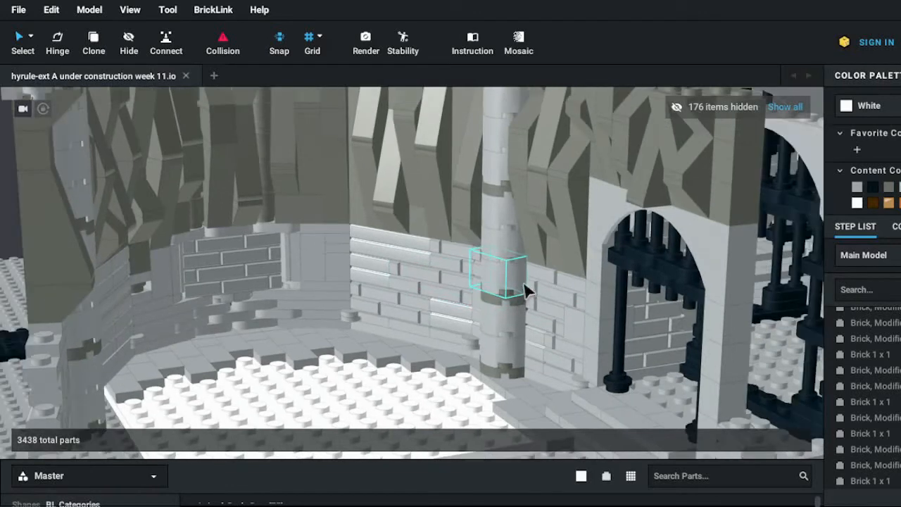
{"action": "mouse_move", "coordinate": [500, 285]}
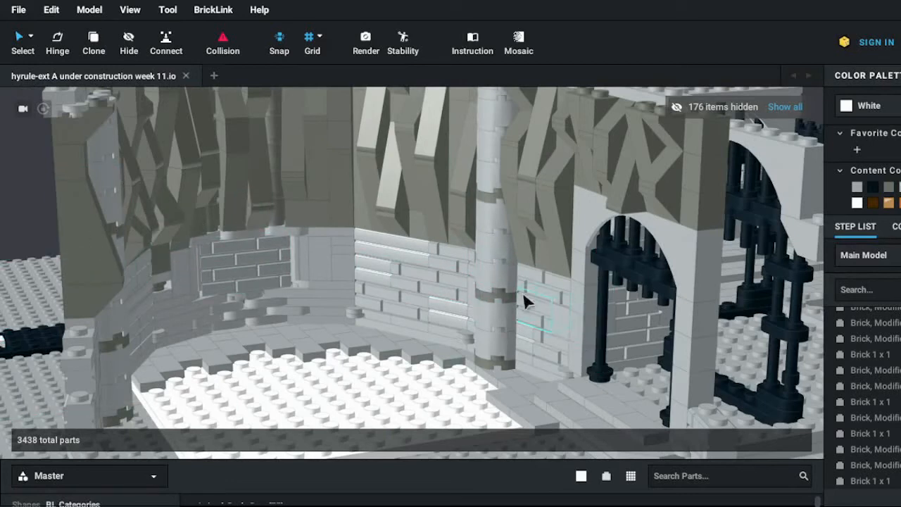
{"action": "left_click_drag", "start_coordinate": [524, 303], "coordinate": [479, 124]}
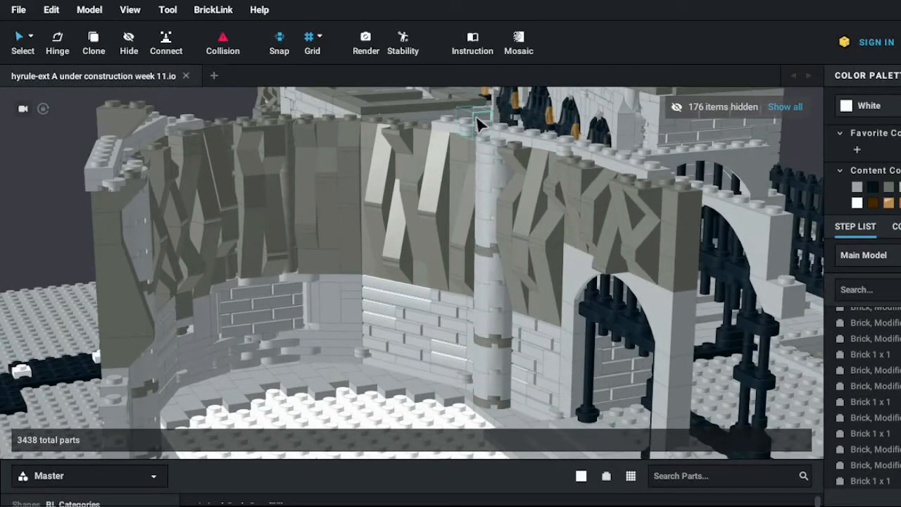
{"action": "mouse_move", "coordinate": [746, 273]}
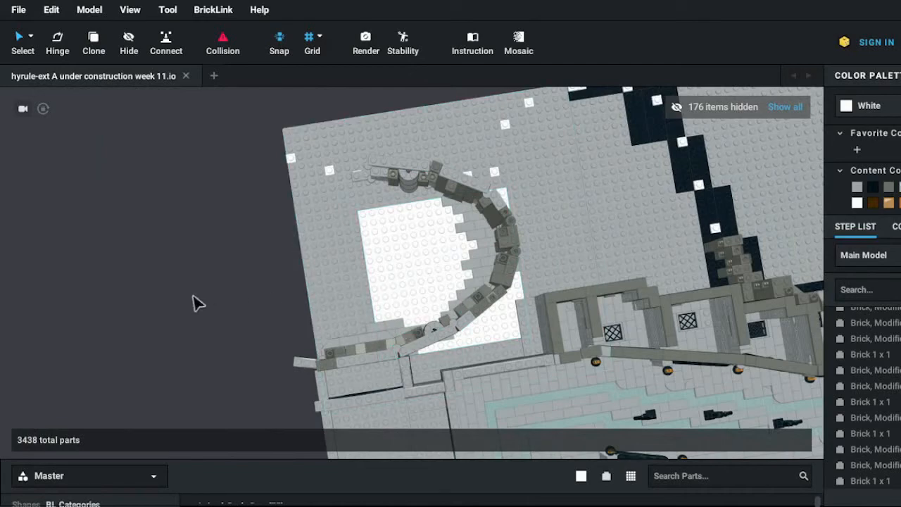
{"action": "left_click_drag", "start_coordinate": [197, 303], "coordinate": [264, 335]}
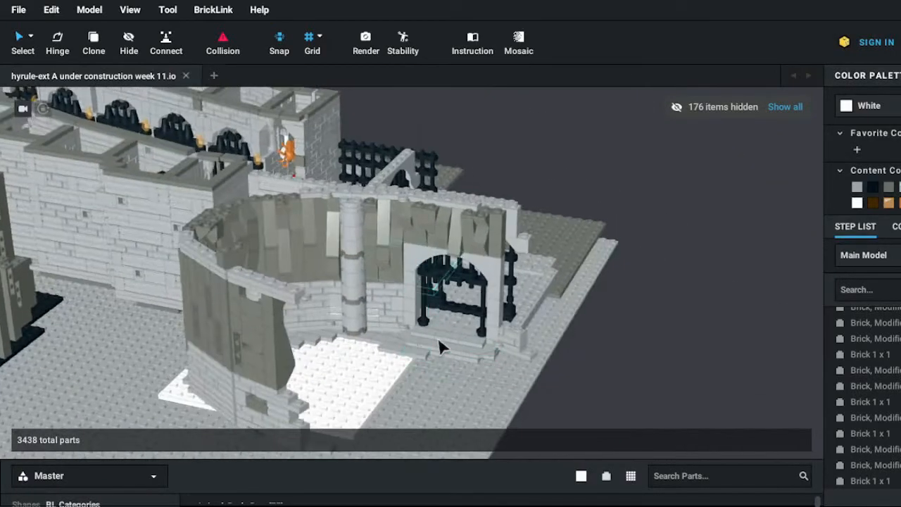
{"action": "left_click_drag", "start_coordinate": [444, 345], "coordinate": [485, 169]}
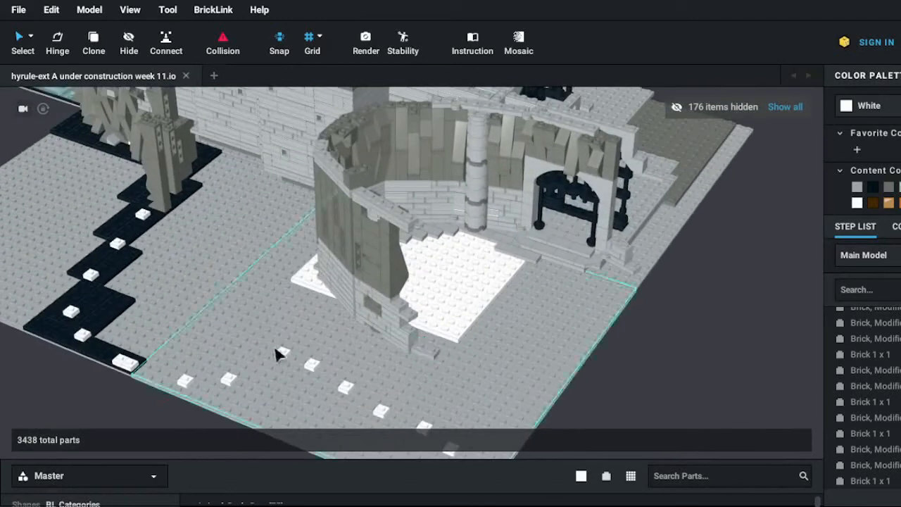
{"action": "left_click_drag", "start_coordinate": [274, 356], "coordinate": [468, 327]}
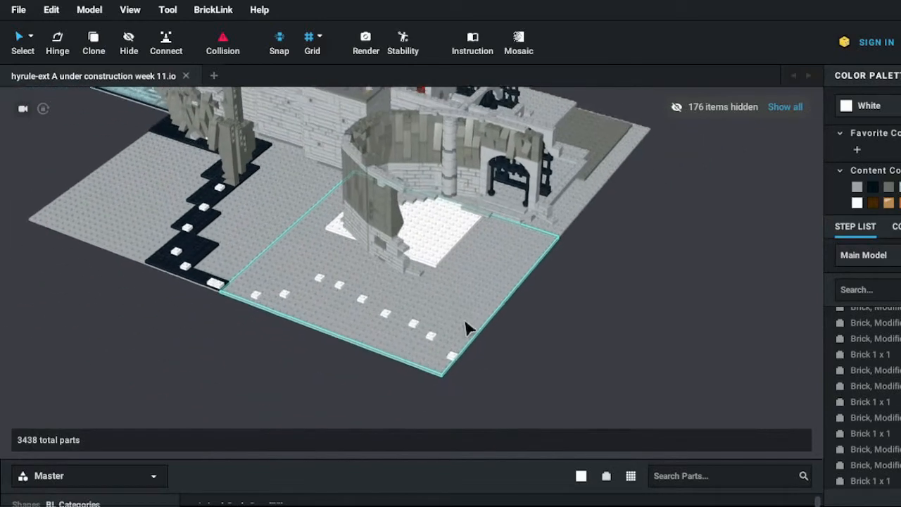
Step: Snap a light grey 1×2 plate into the base of the curved room's wall
{"action": "left_click_drag", "start_coordinate": [470, 329], "coordinate": [492, 281]}
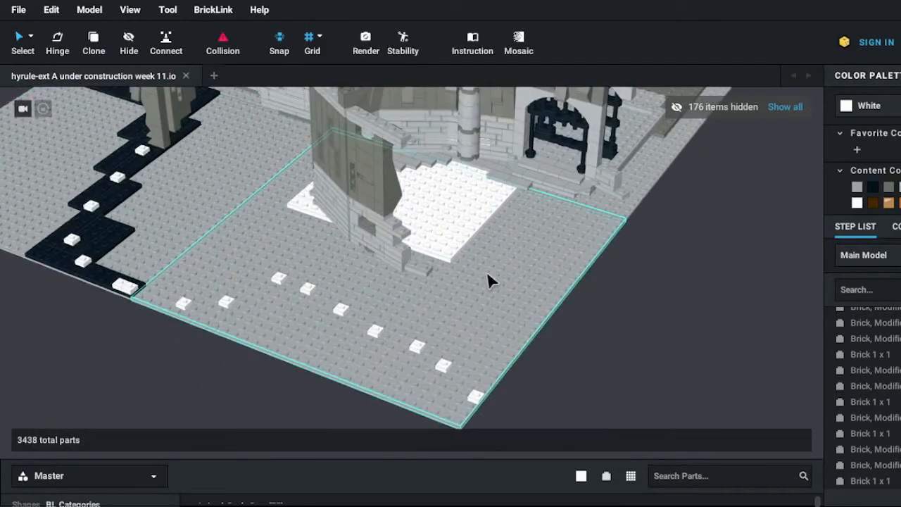
{"action": "mouse_move", "coordinate": [496, 264]}
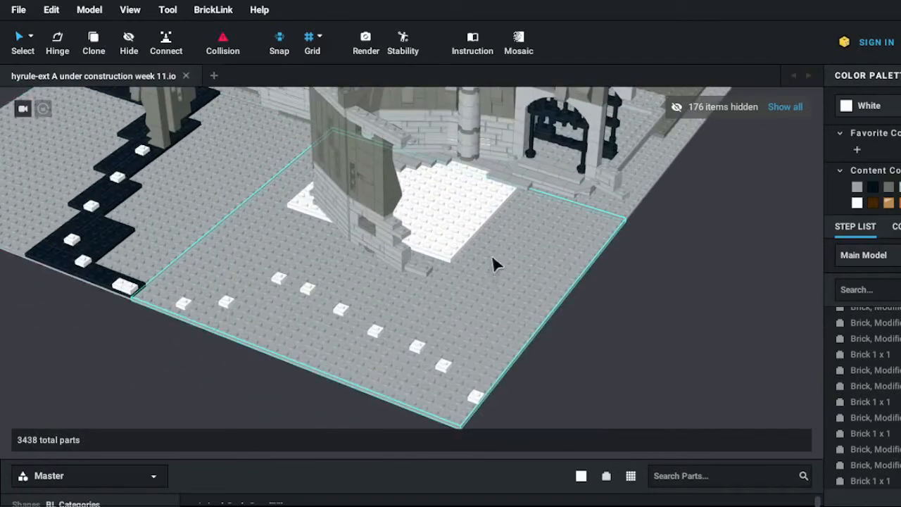
{"action": "left_click_drag", "start_coordinate": [492, 264], "coordinate": [505, 282]}
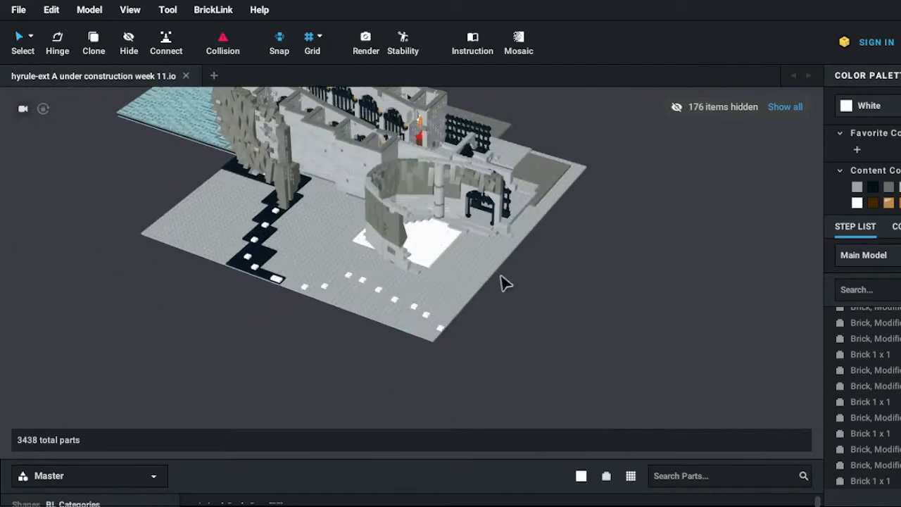
{"action": "mouse_move", "coordinate": [521, 282]}
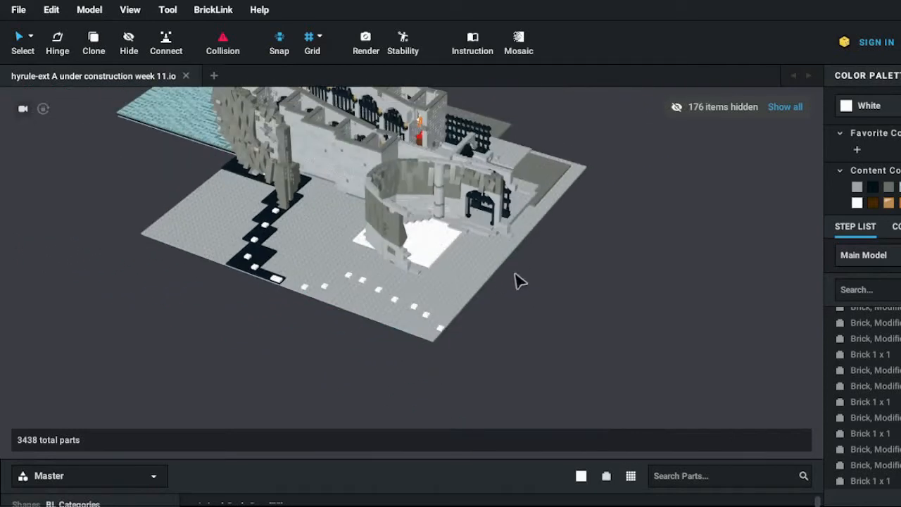
{"action": "left_click", "coordinate": [443, 261]}
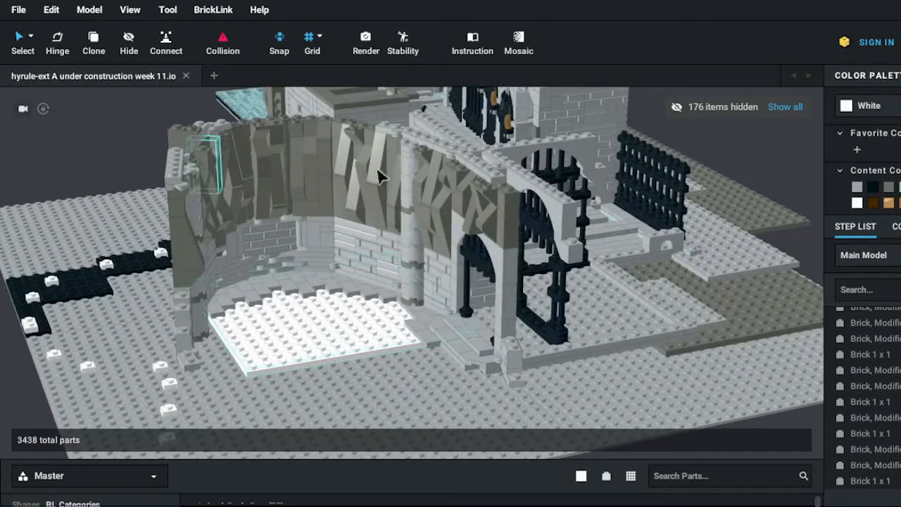
{"action": "left_click_drag", "start_coordinate": [380, 176], "coordinate": [317, 246]}
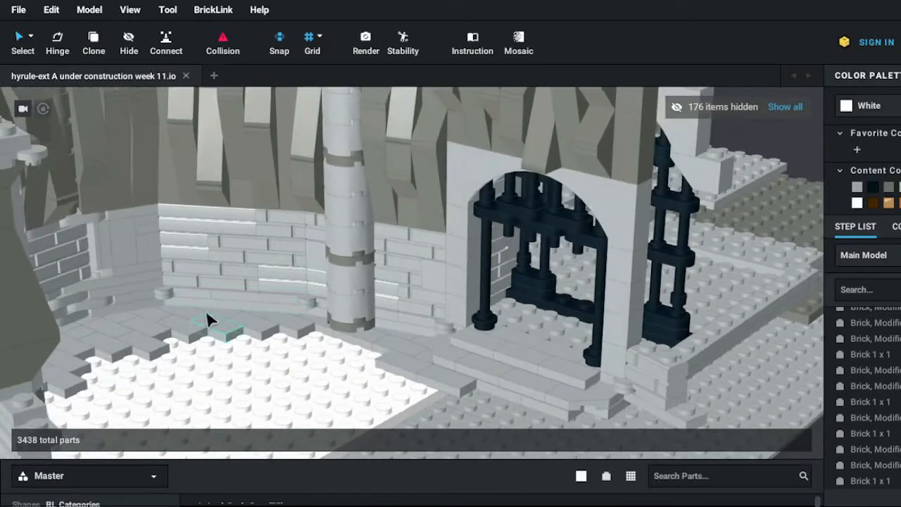
{"action": "right_click", "coordinate": [211, 320]}
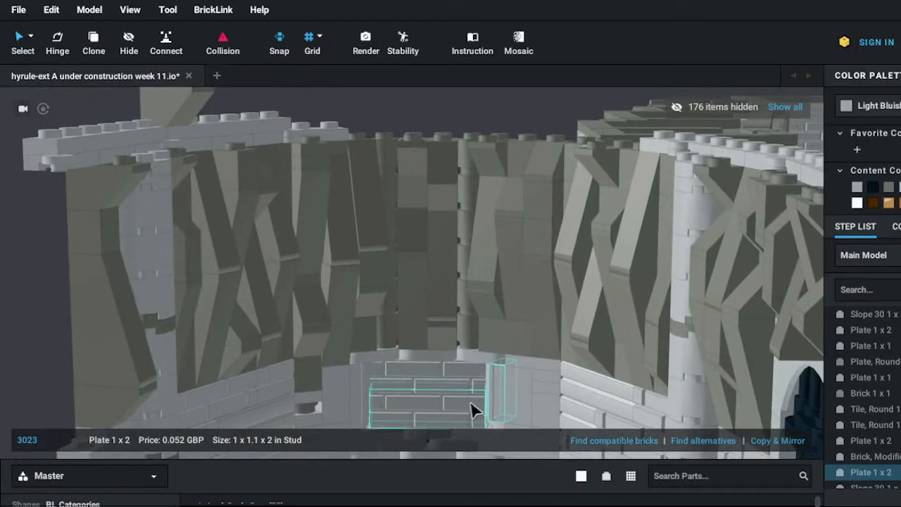
{"action": "left_click_drag", "start_coordinate": [472, 408], "coordinate": [471, 239]}
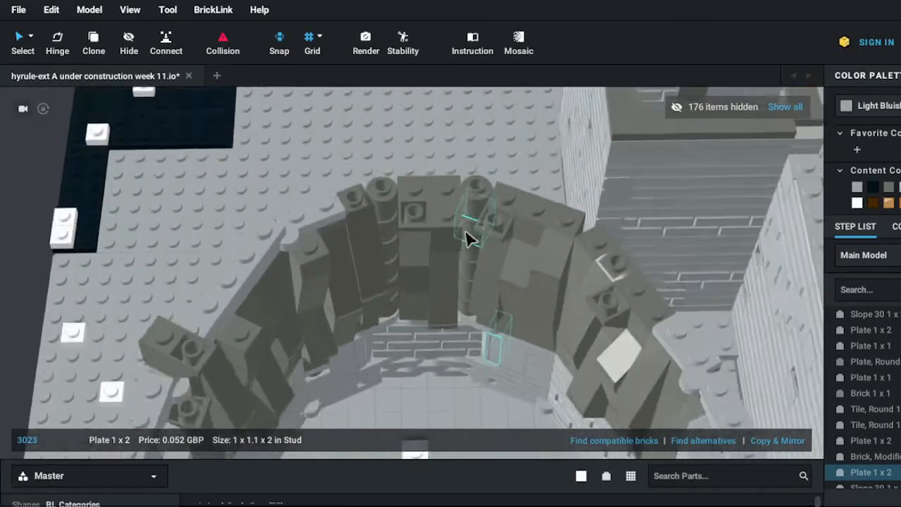
{"action": "left_click_drag", "start_coordinate": [468, 240], "coordinate": [479, 250]}
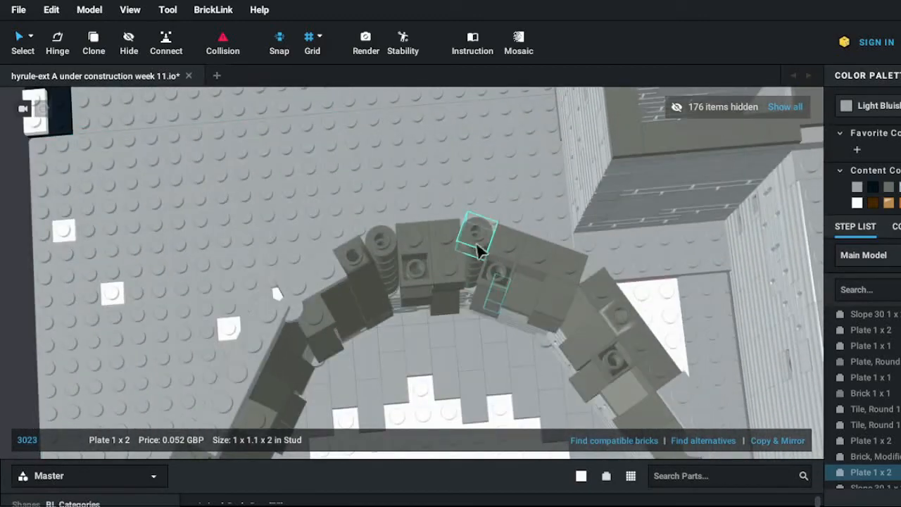
{"action": "left_click_drag", "start_coordinate": [475, 250], "coordinate": [440, 267]}
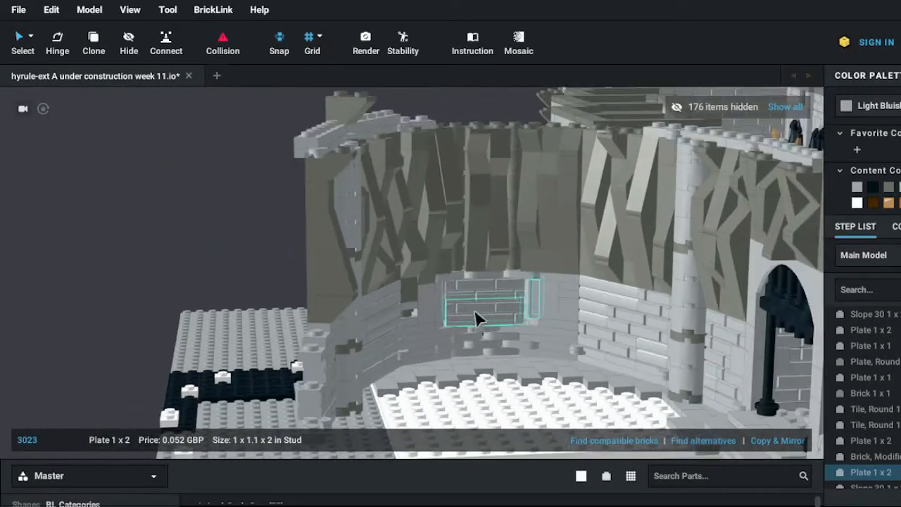
{"action": "left_click_drag", "start_coordinate": [479, 319], "coordinate": [505, 350]}
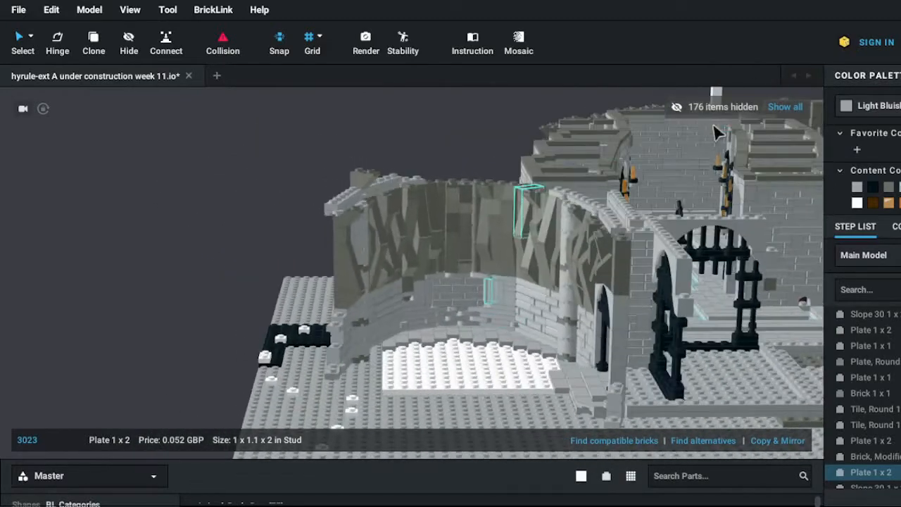
{"action": "left_click_drag", "start_coordinate": [718, 133], "coordinate": [352, 235]}
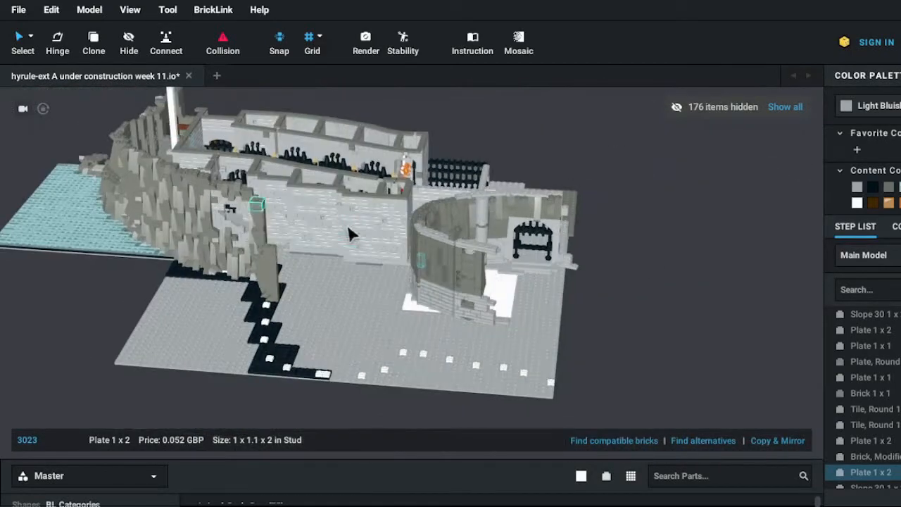
{"action": "mouse_move", "coordinate": [458, 153]}
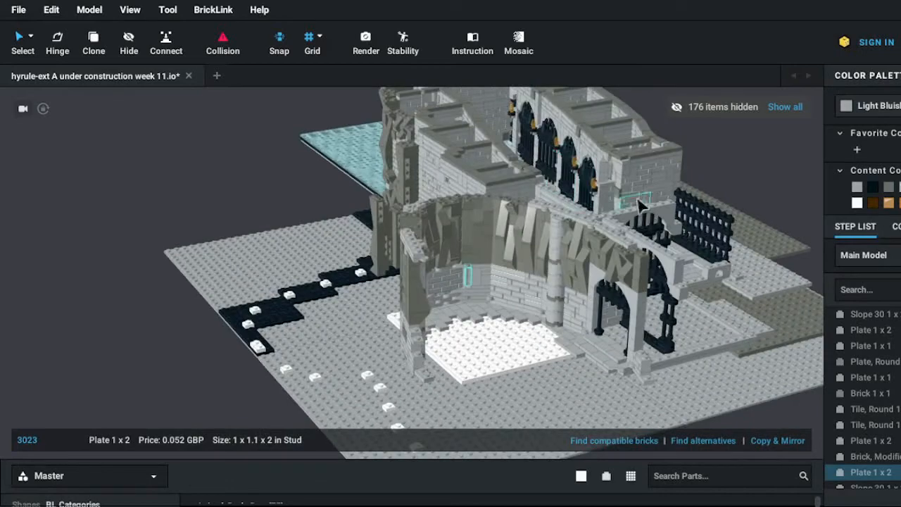
{"action": "left_click_drag", "start_coordinate": [641, 204], "coordinate": [317, 198]}
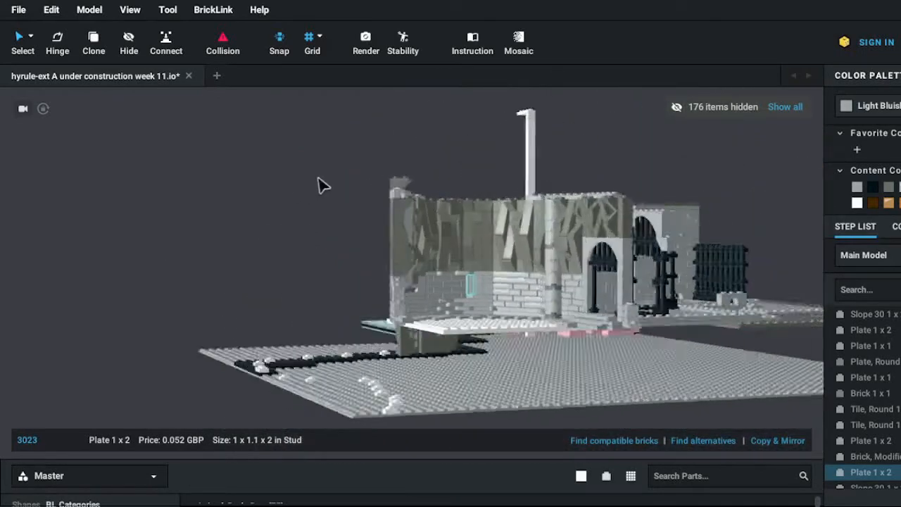
{"action": "left_click_drag", "start_coordinate": [321, 183], "coordinate": [345, 204]}
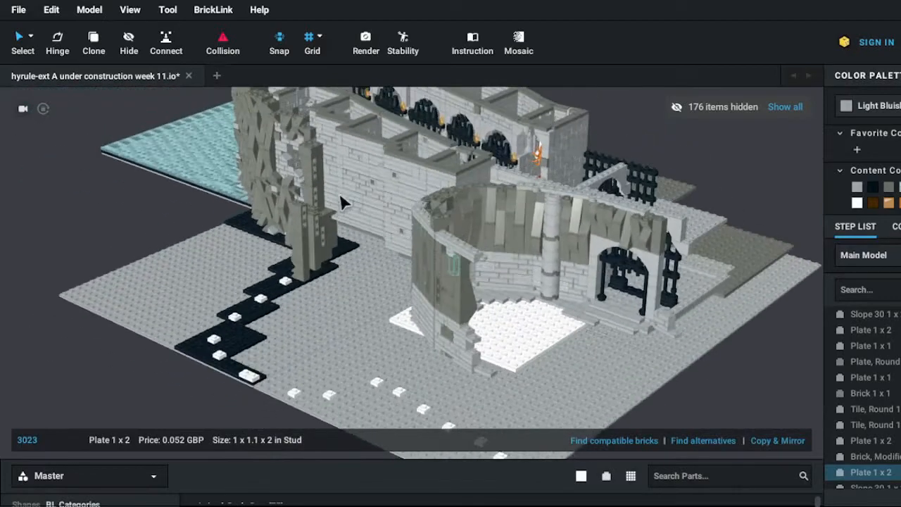
{"action": "scroll", "scroll_direction": "down", "scroll_amount": 3}
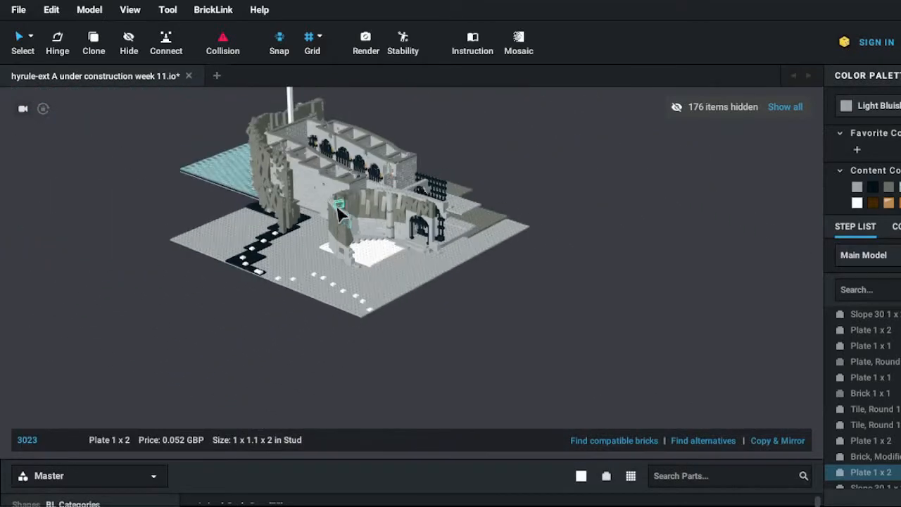
{"action": "left_click_drag", "start_coordinate": [338, 211], "coordinate": [482, 214]}
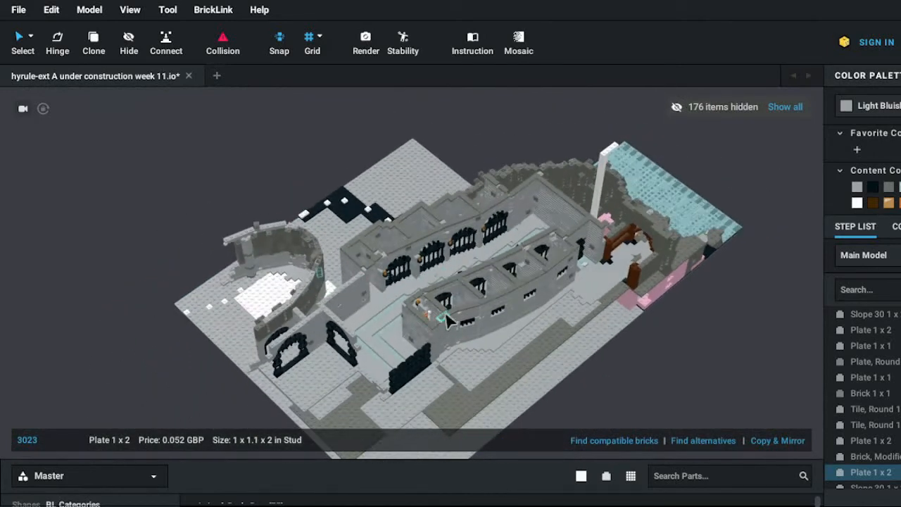
{"action": "left_click_drag", "start_coordinate": [444, 321], "coordinate": [532, 281]}
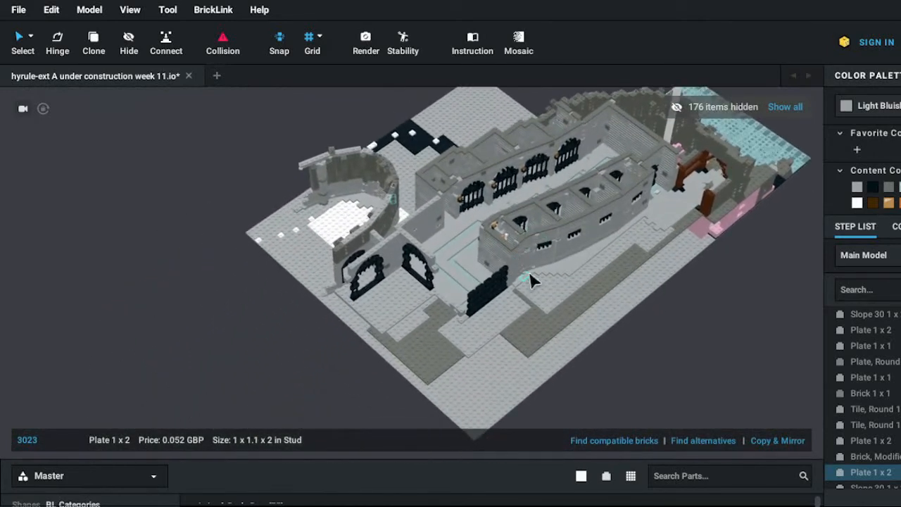